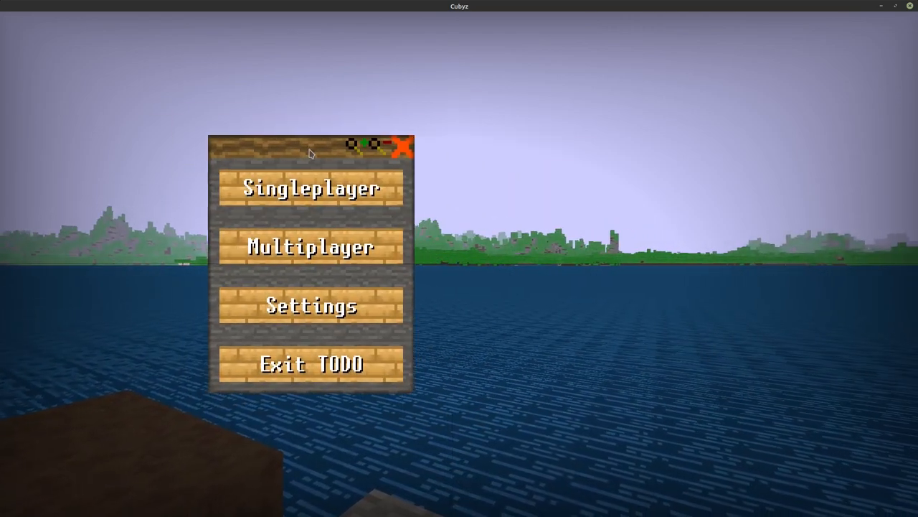
Show the Settings window beside the main menu, close it, and drag the main menu to the centre
left_click(312, 306)
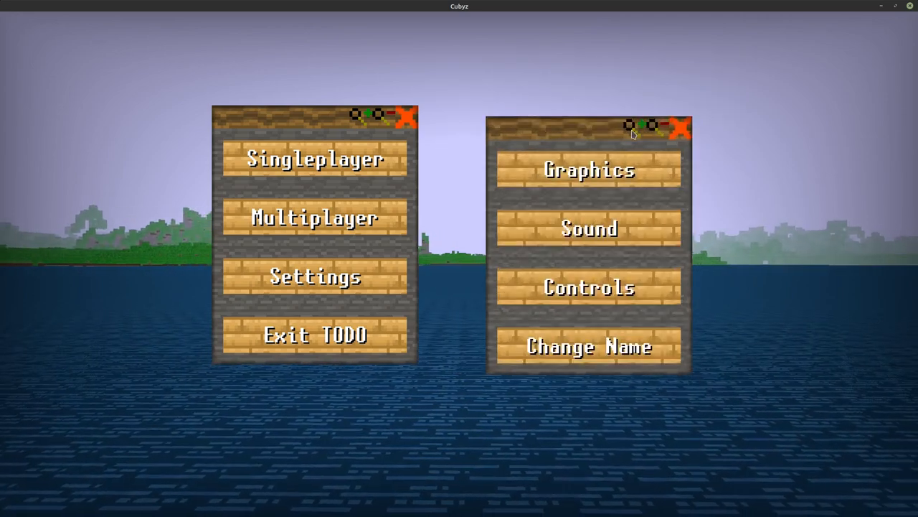
left_click(680, 128)
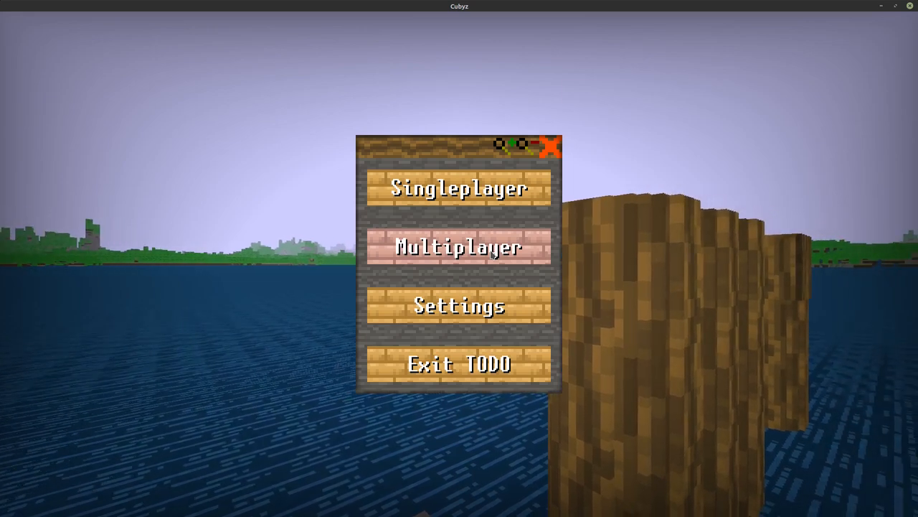
left_click(459, 247)
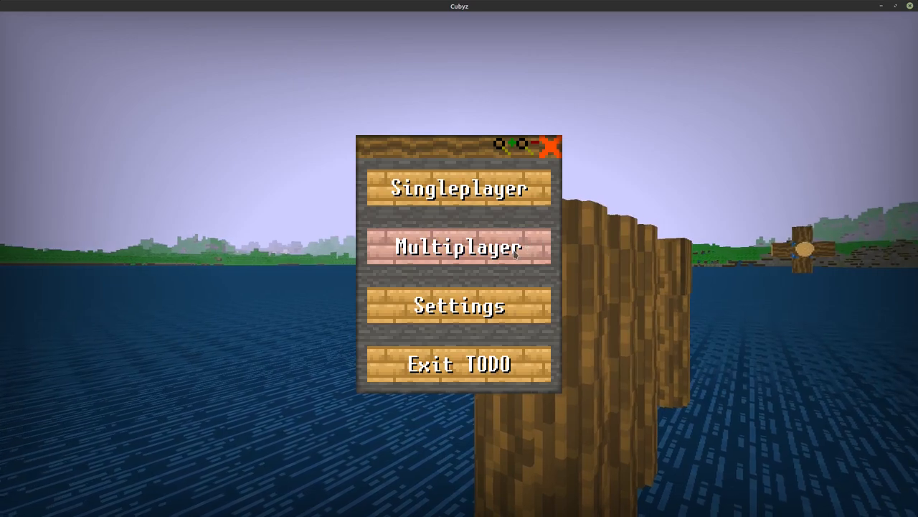
left_click(459, 189)
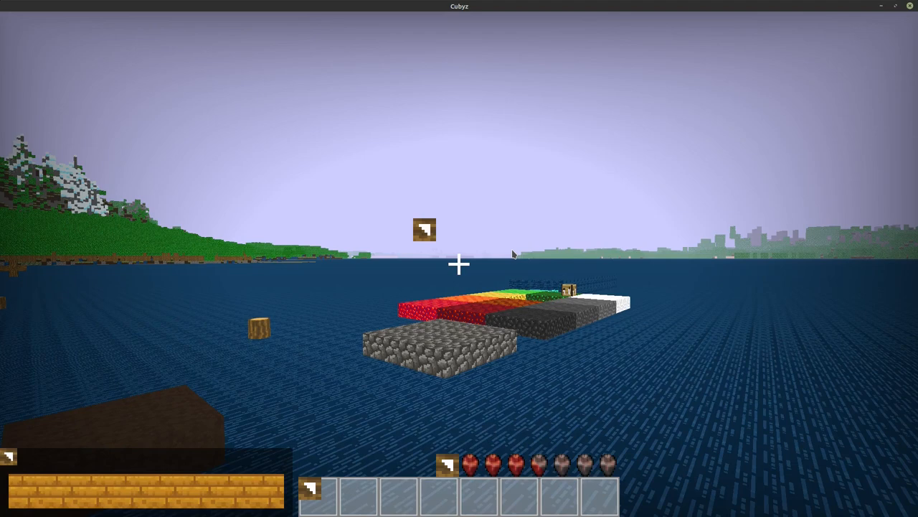
mouse_move(445, 446)
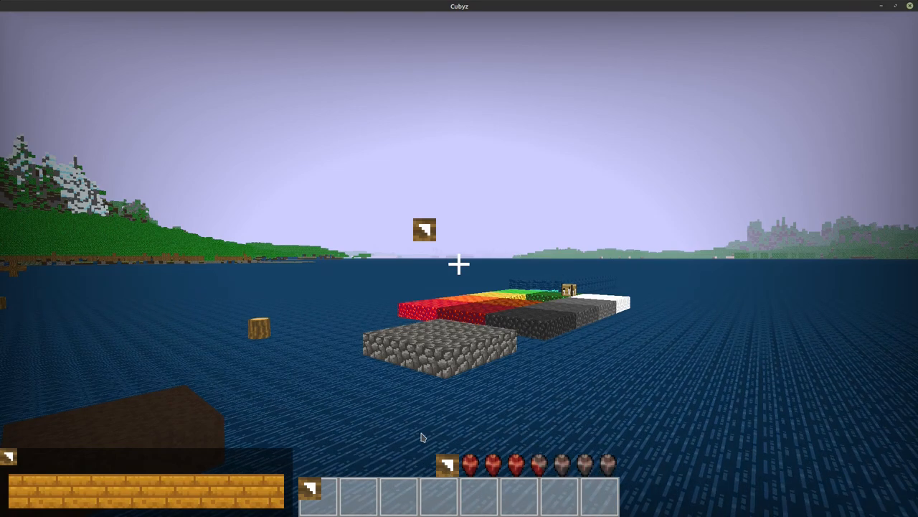
left_click(480, 495)
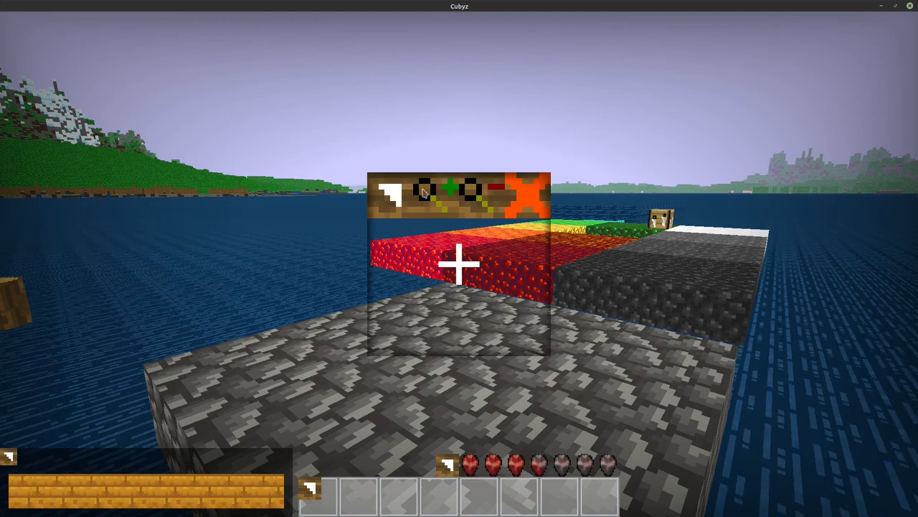
mouse_move(473, 220)
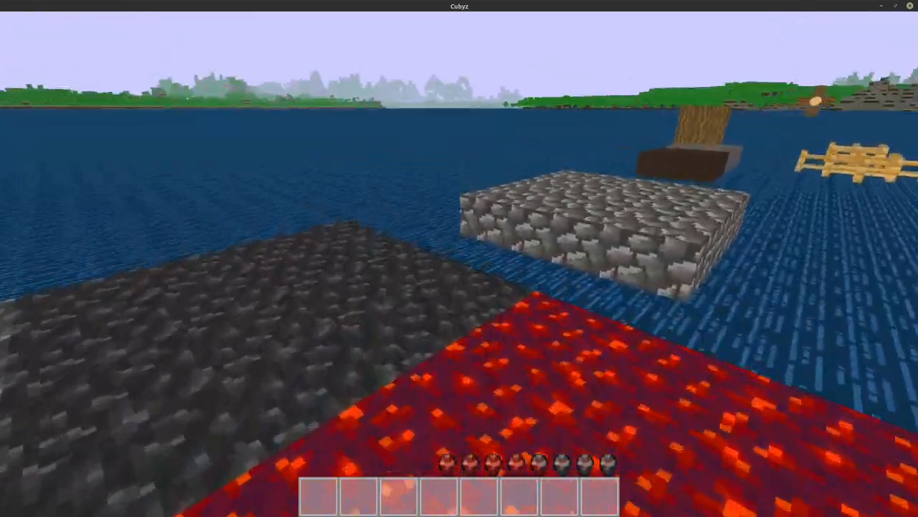
mouse_move(459, 258)
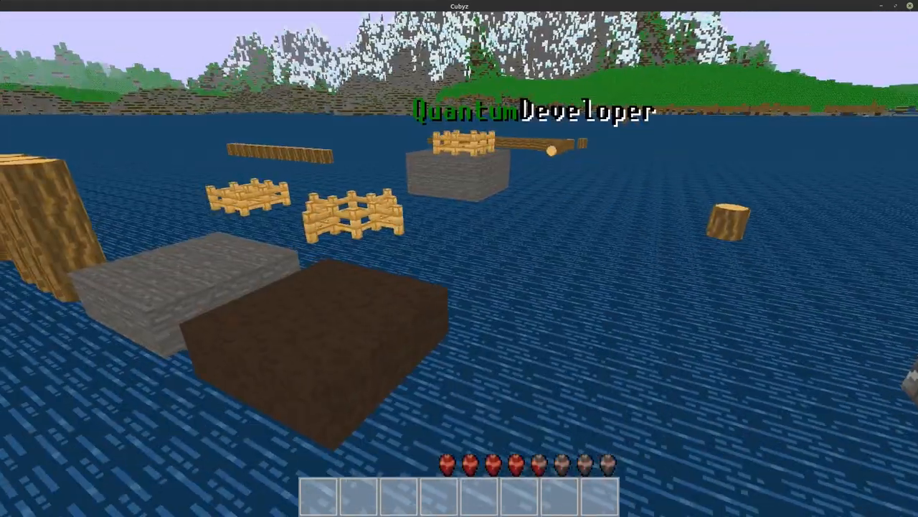
key("e")
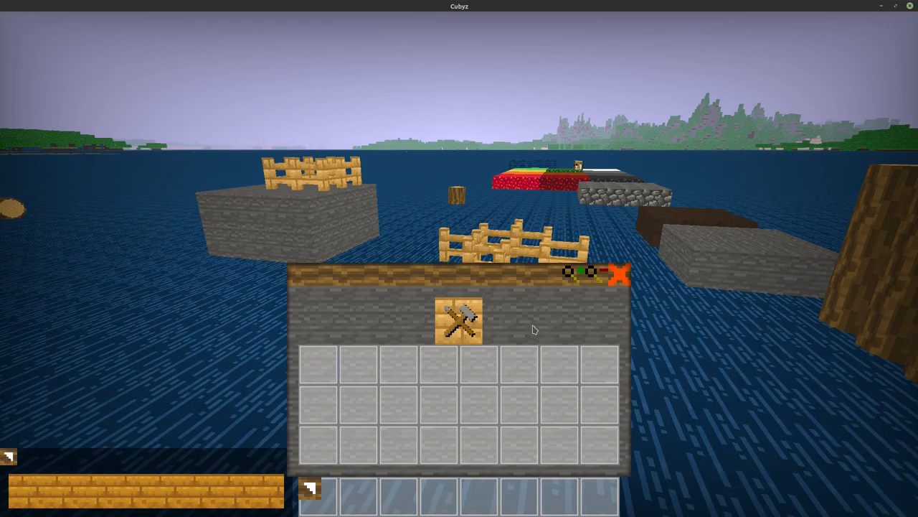
mouse_move(525, 327)
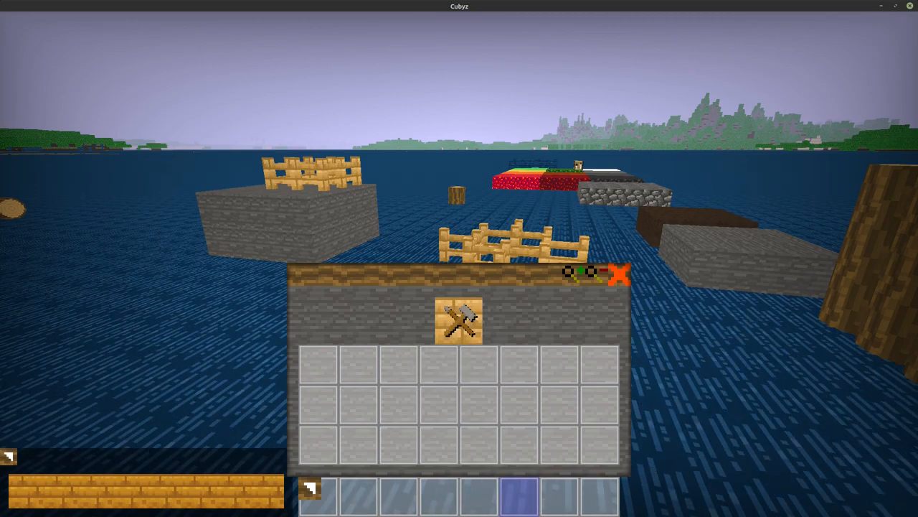
Resume the world and fill the 2x2 crafting grid with Oak Logs to make a Workbench, then pause
key("Escape")
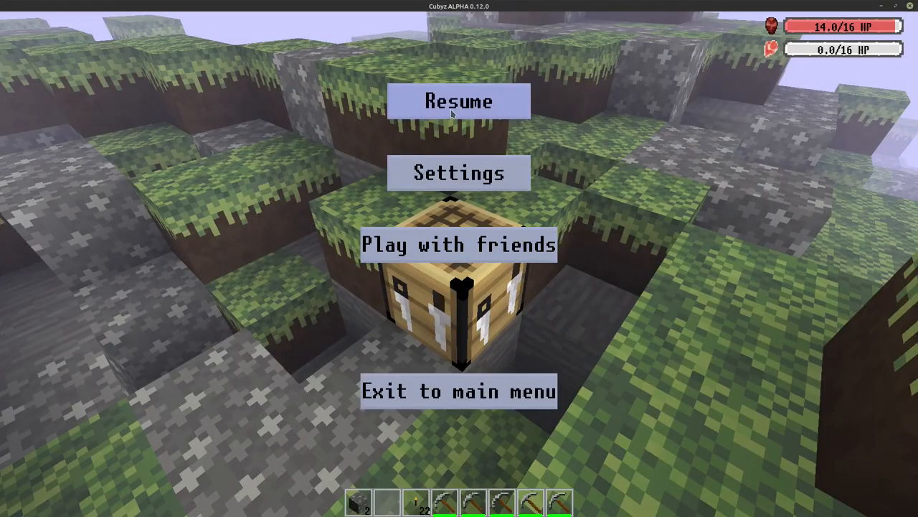
left_click(458, 101)
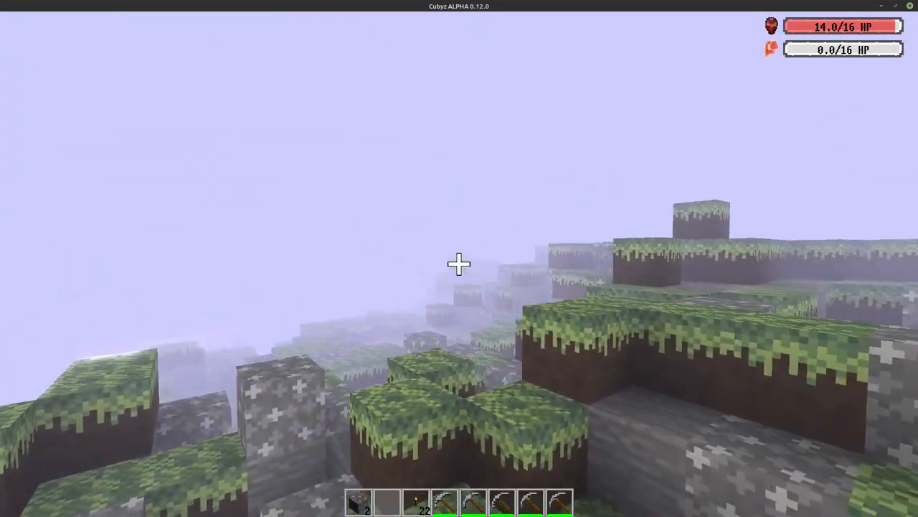
key("e")
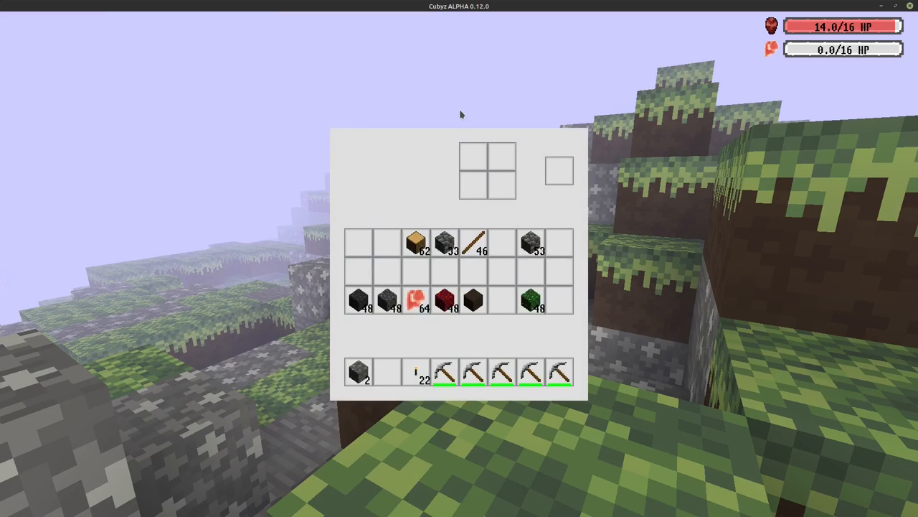
mouse_move(499, 180)
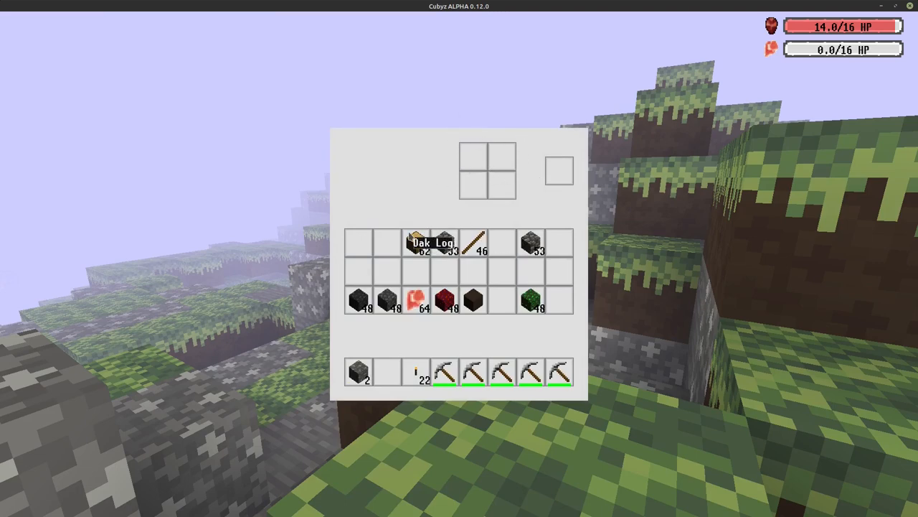
left_click(417, 242)
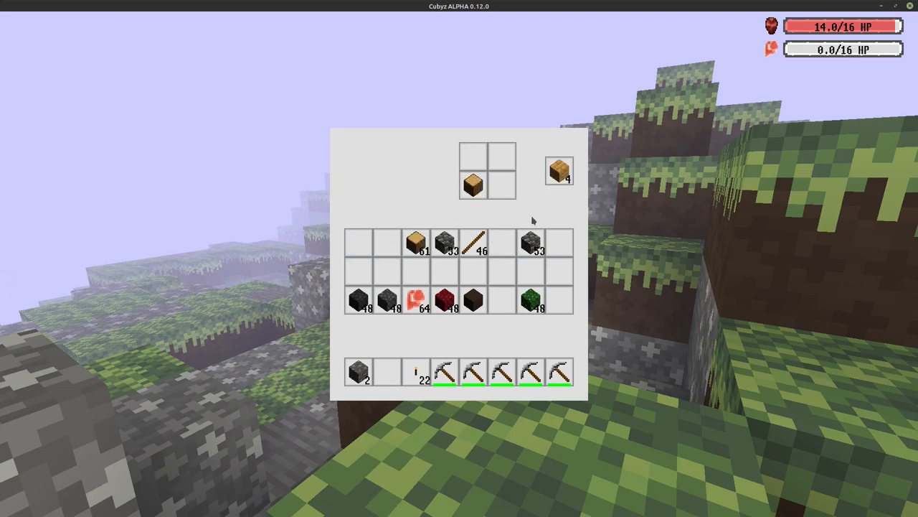
mouse_move(473, 185)
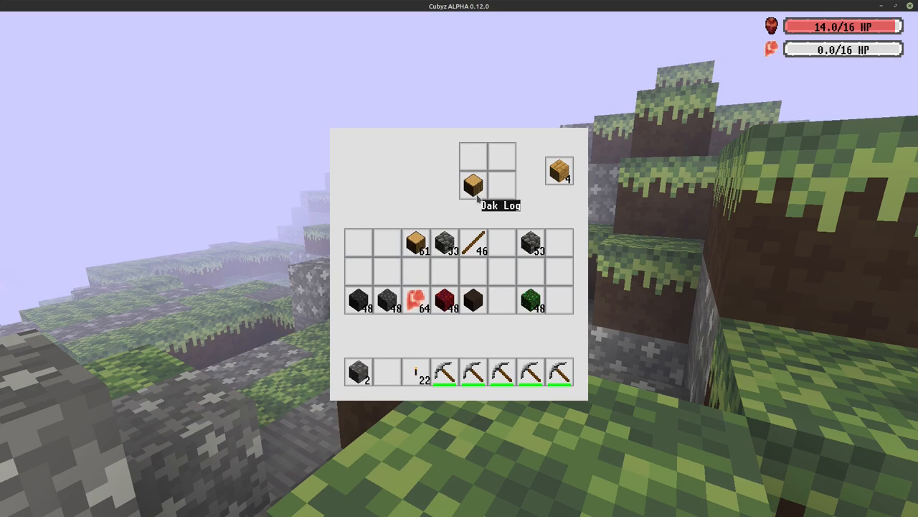
mouse_move(495, 198)
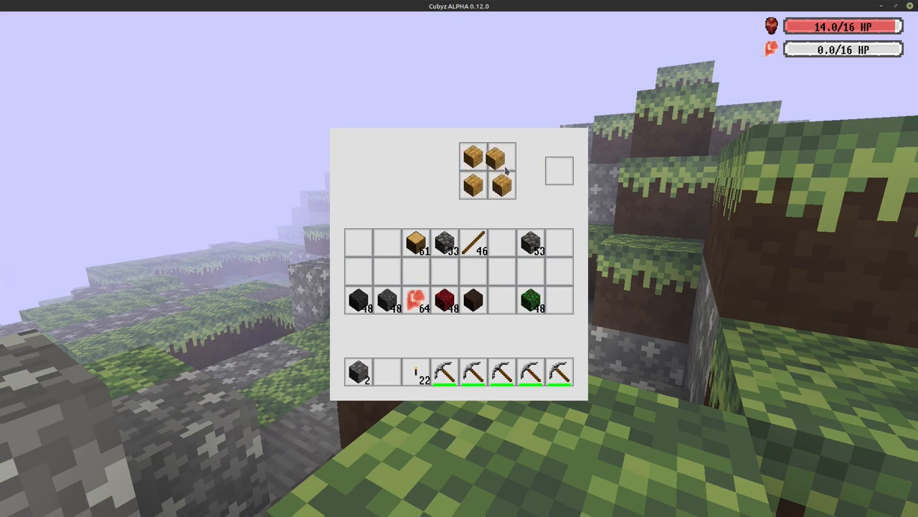
mouse_move(559, 170)
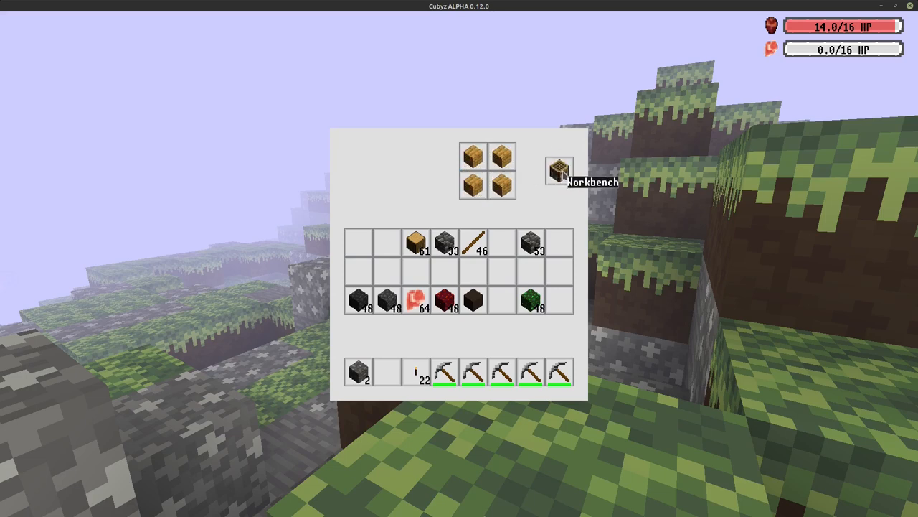
key("Escape")
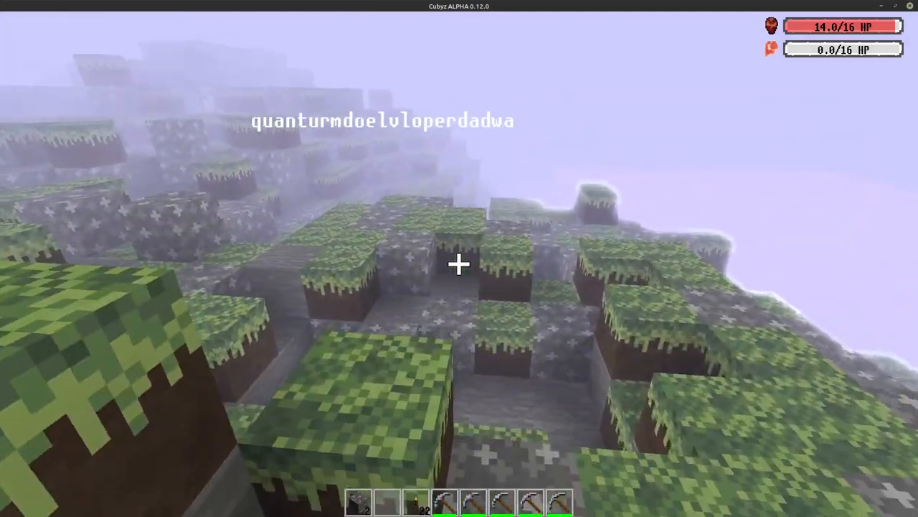
key("Escape")
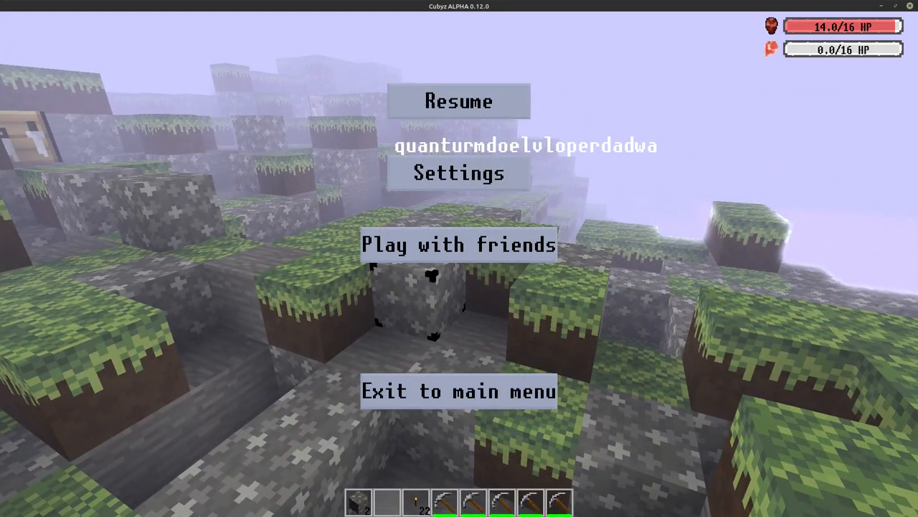
Exit the paused world to the main menu
left_click(458, 100)
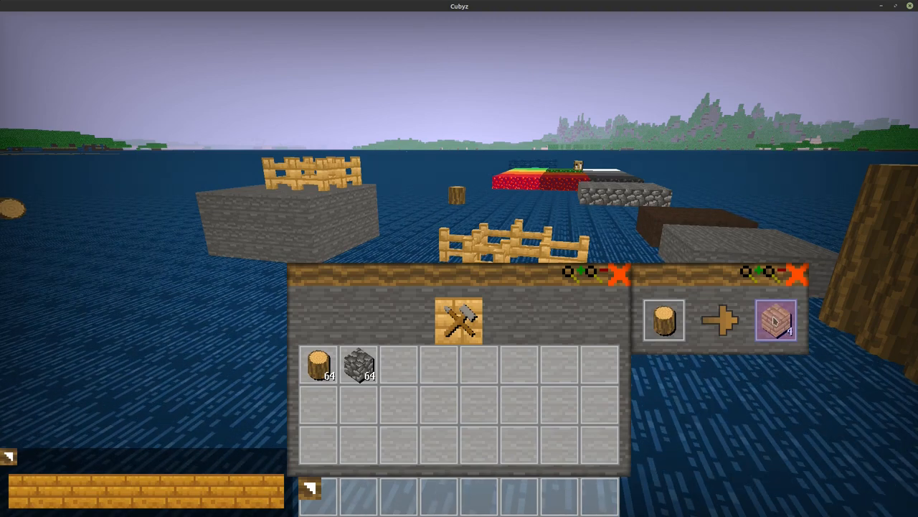
Craft planks twice from the log recipe, leaving 56 logs, and close the recipe list
left_click(775, 320)
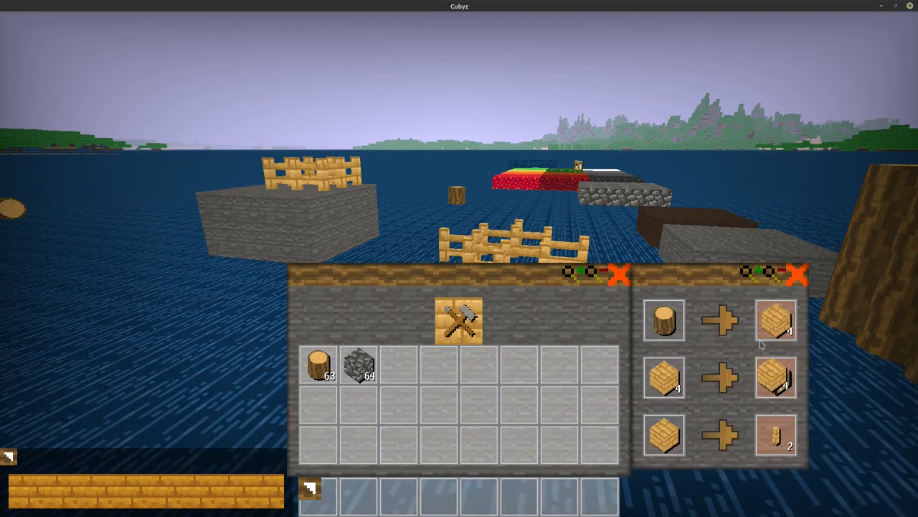
left_click(774, 378)
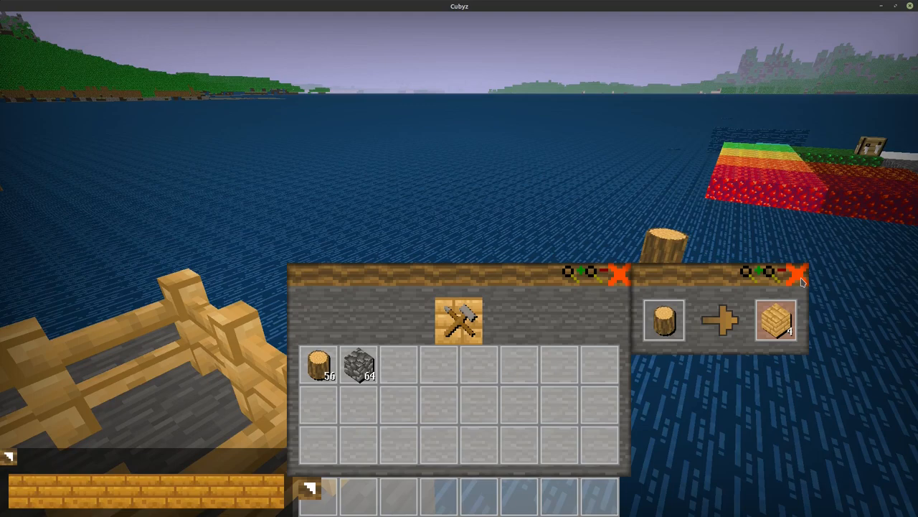
left_click(797, 274)
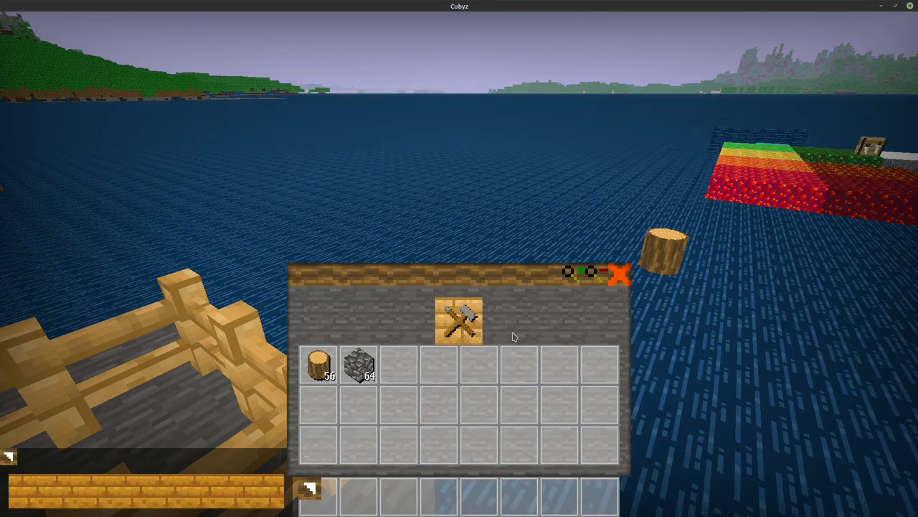
mouse_move(572, 333)
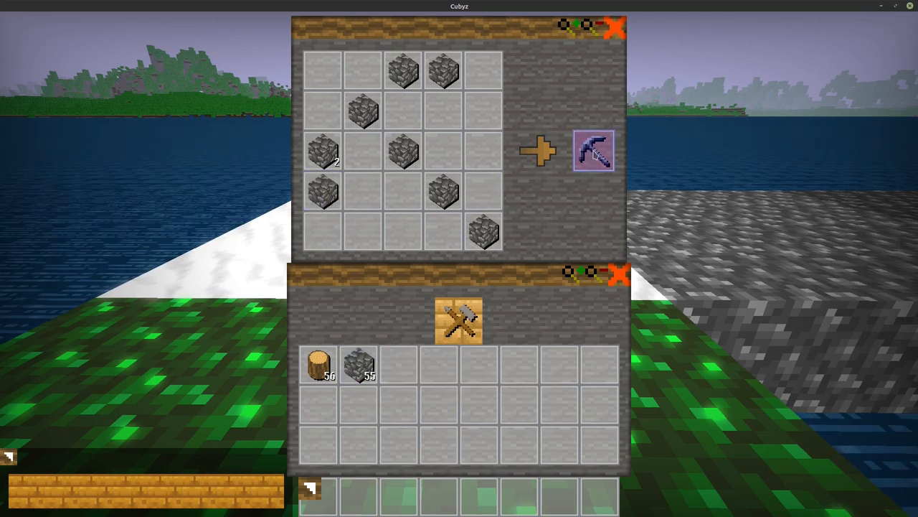
Take the stone pickaxe from the tool grid into the hotbar and close the crafting windows
left_click(594, 151)
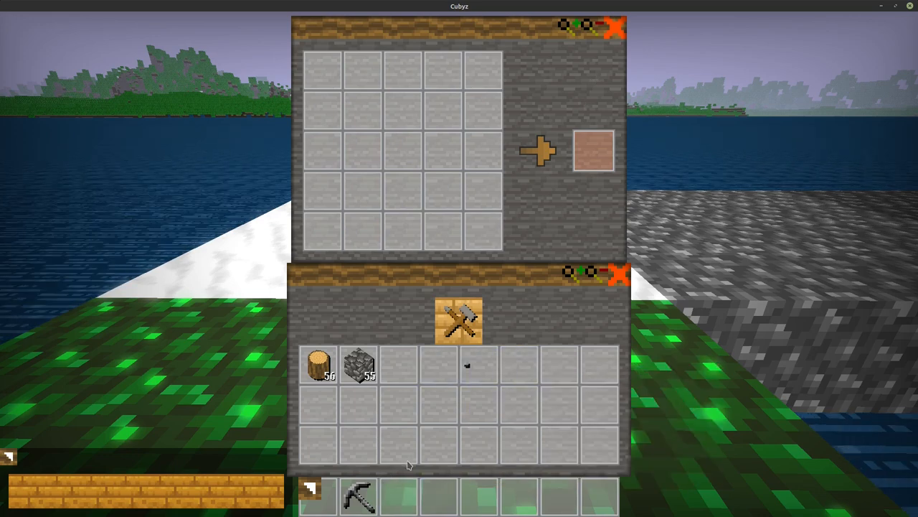
left_click(615, 27)
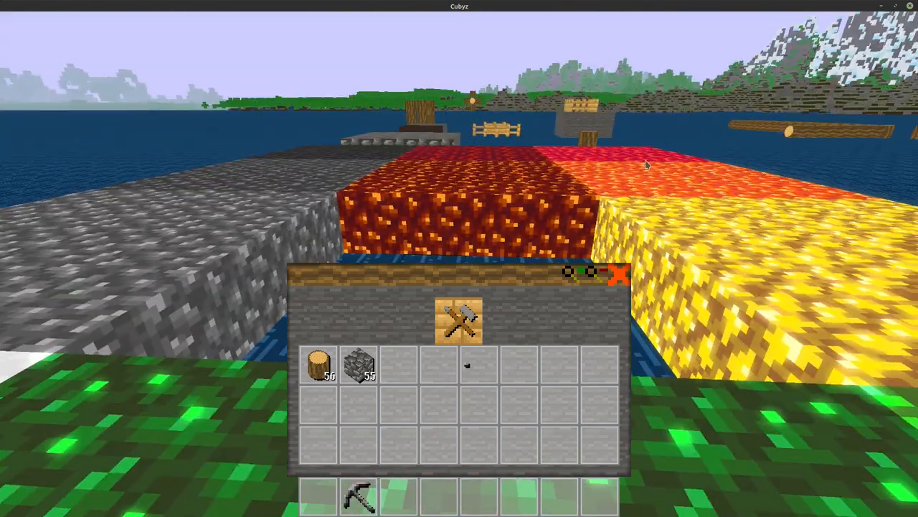
left_click(621, 274)
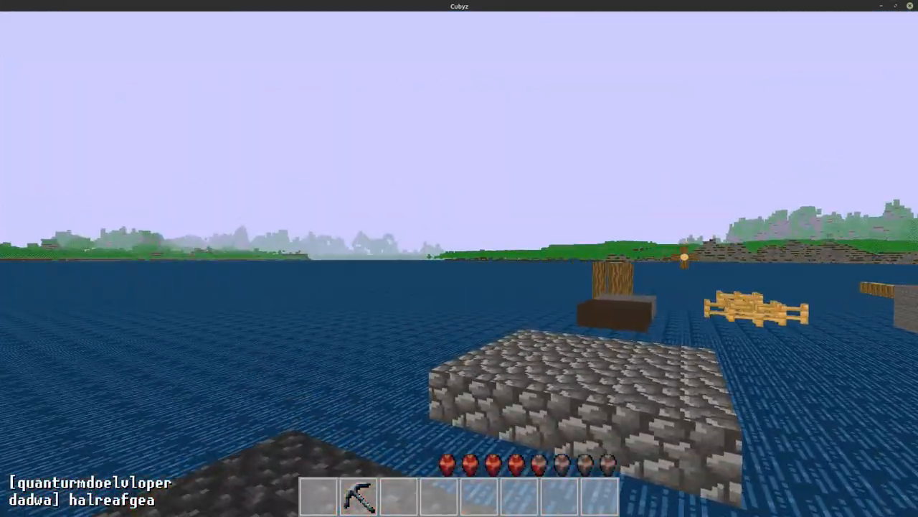
mouse_move(459, 258)
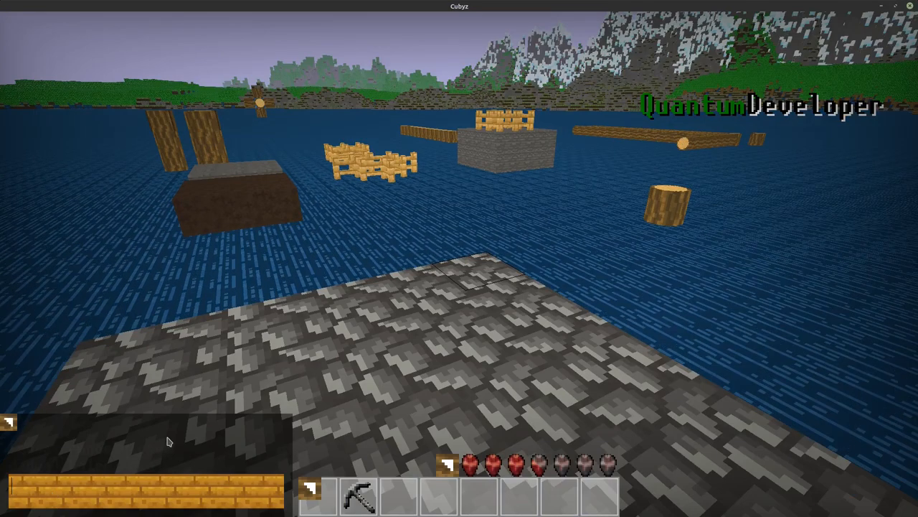
Send the chat lines 'afbwehafjwea' and 'grjsgkbrs', then close the tool grid and inventory
type("afbwehafjwea")
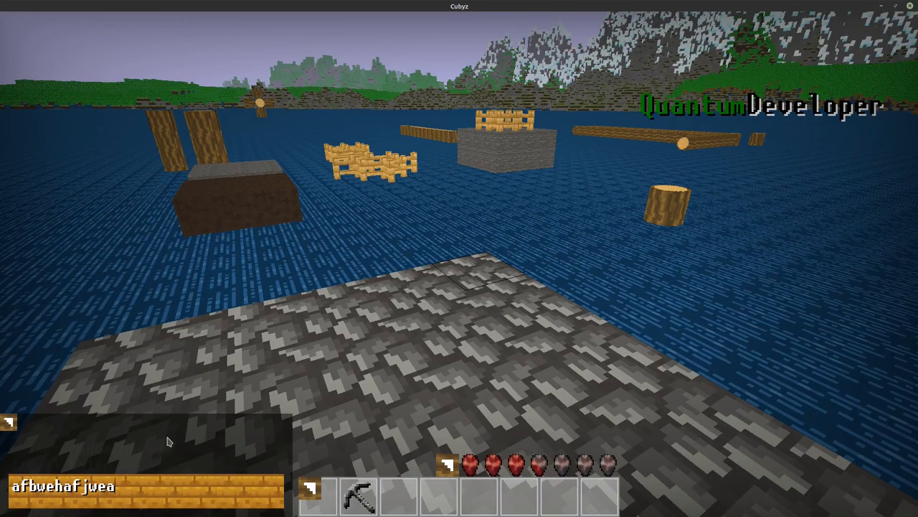
type("grjsgkbrsgrs")
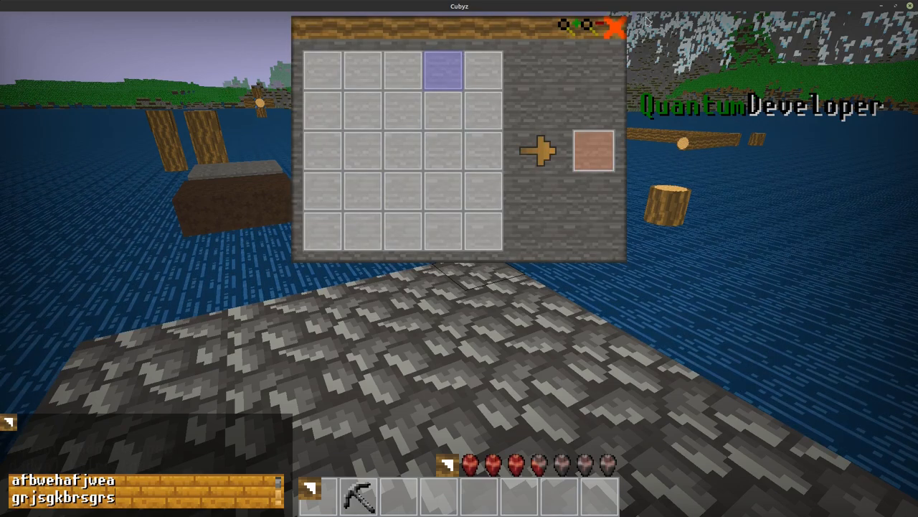
left_click(615, 27)
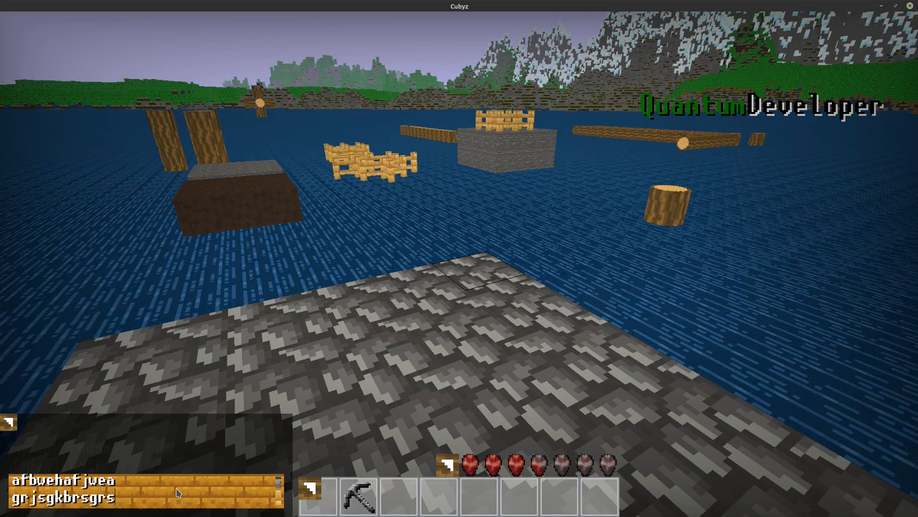
key("e")
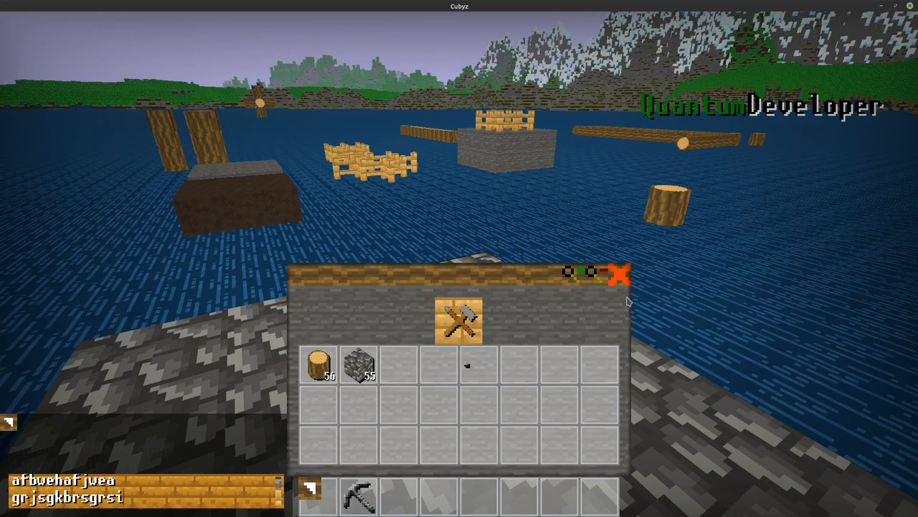
left_click(617, 275)
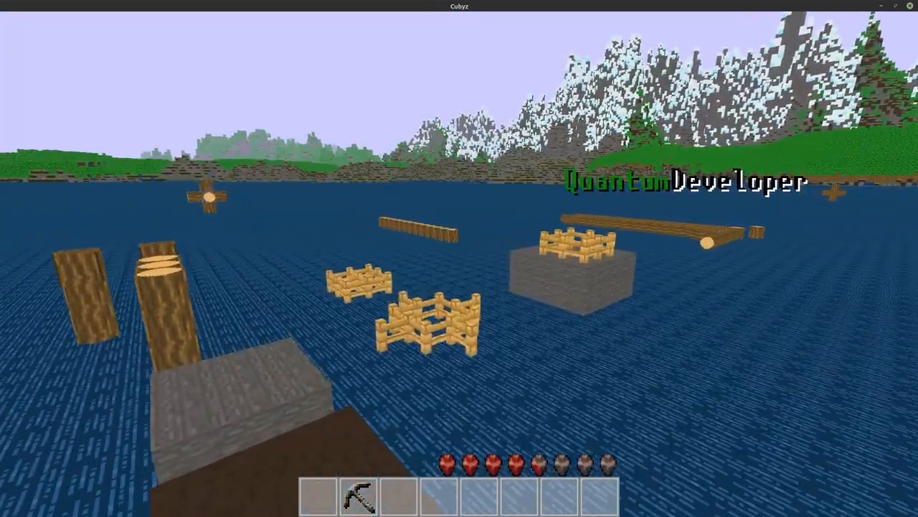
Reopen the inventory, then scroll Discord's #screenshots thread about the inventory interface design
key("e")
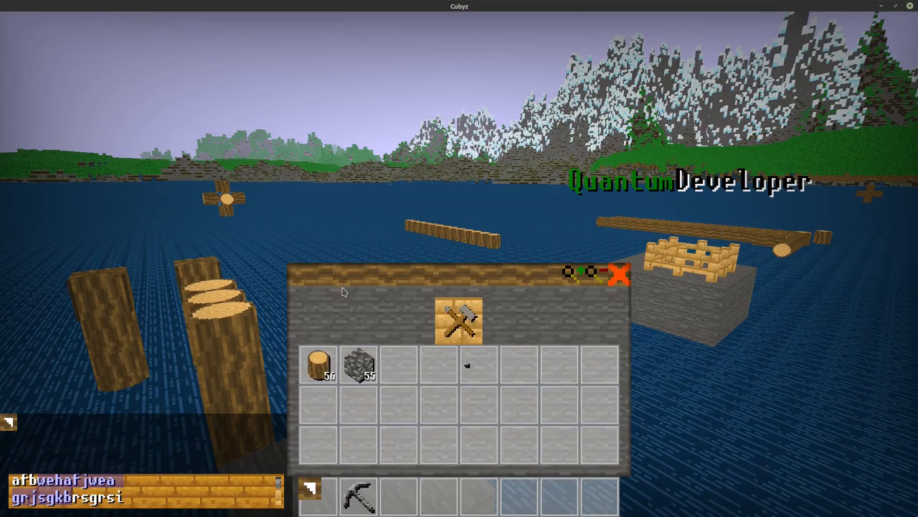
mouse_move(493, 321)
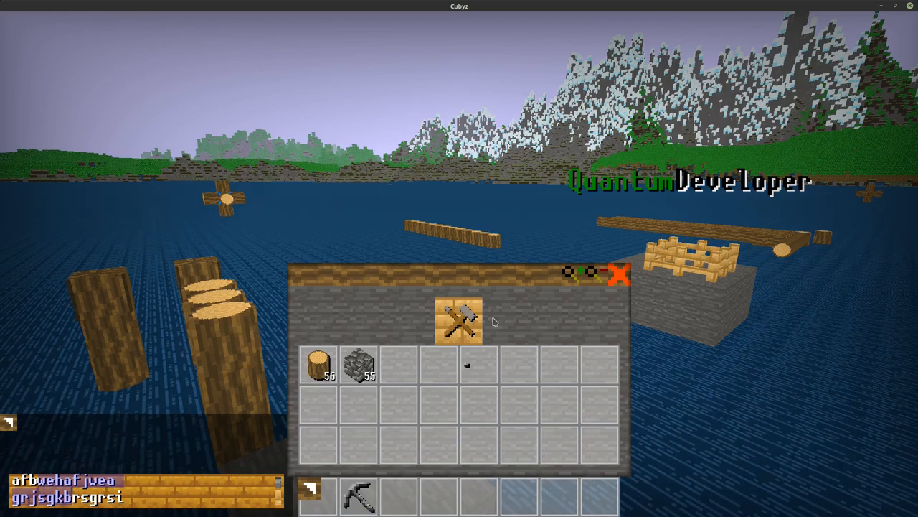
mouse_move(522, 318)
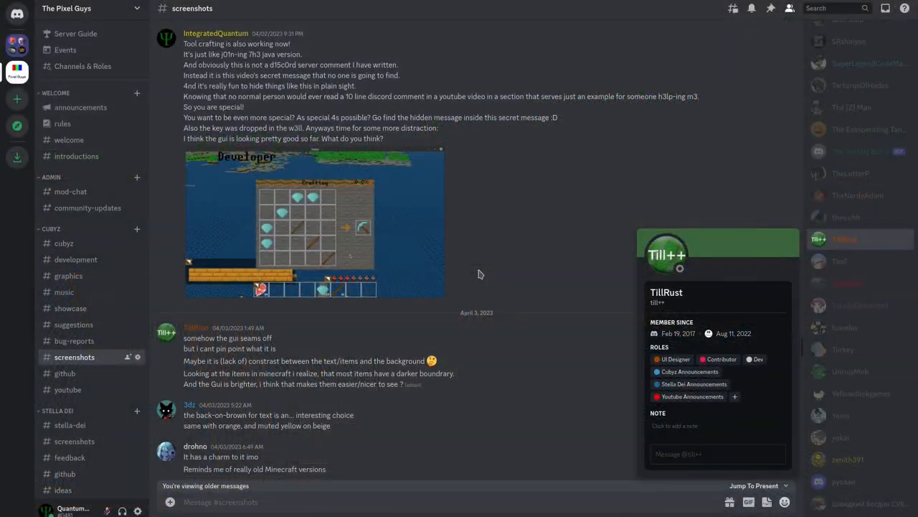
scroll("down", 3)
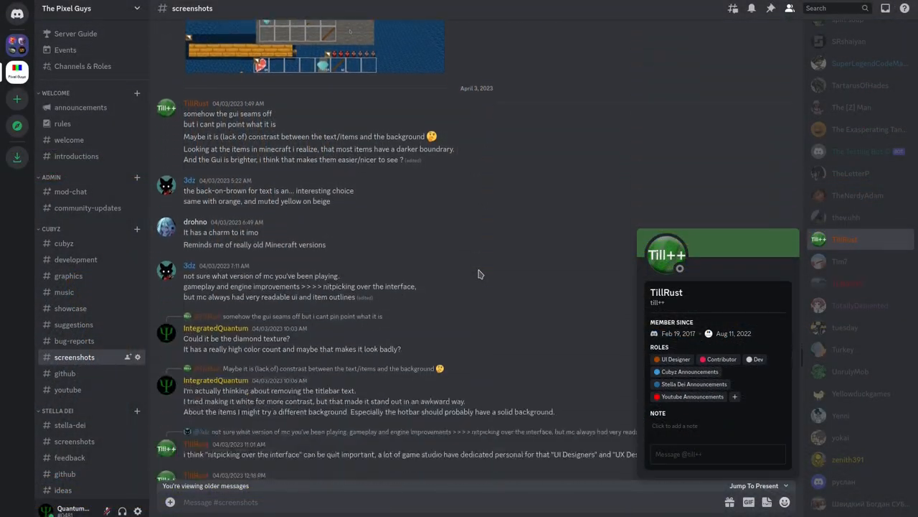
scroll("down", 3)
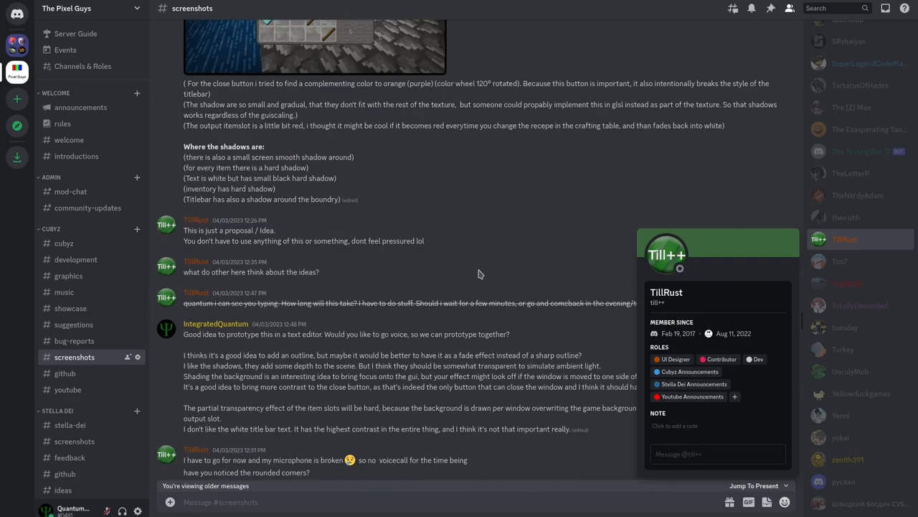